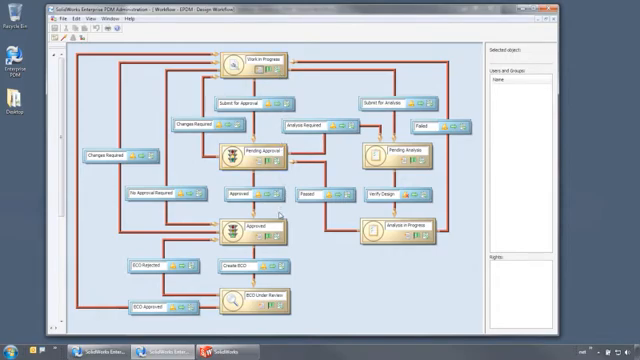
- Open the Default Workflow and review Submit for approval's notification groups and Design Checker task
click(245, 226)
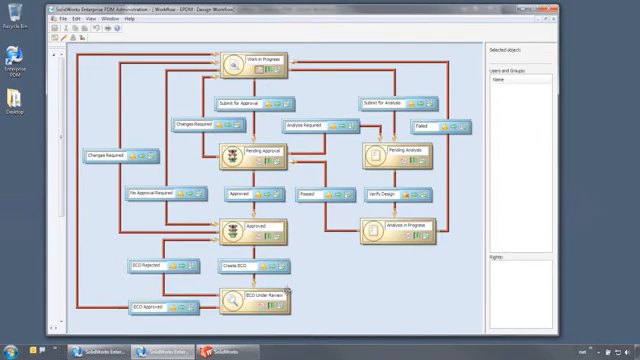
click(237, 299)
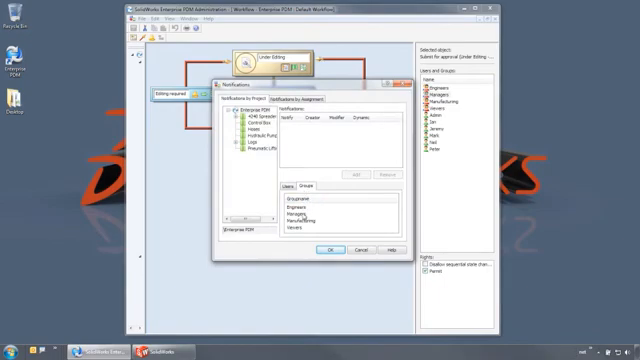
click(296, 215)
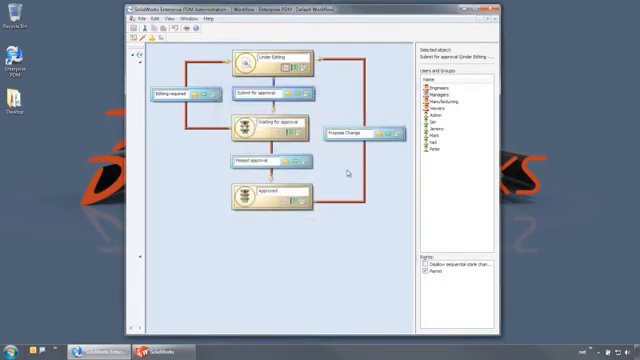
double_click(265, 96)
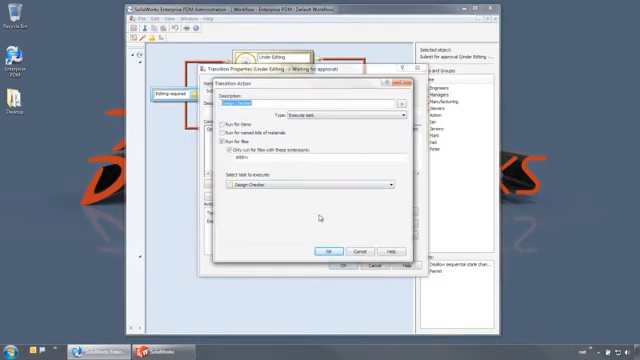
click(324, 248)
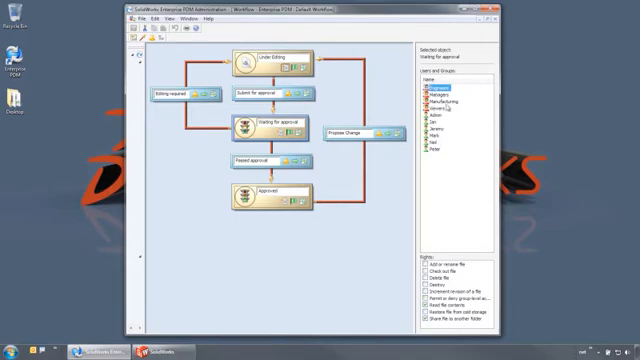
- Notify Engineers and run Create PDF on Passed approval; review Propose Change notifications
click(442, 100)
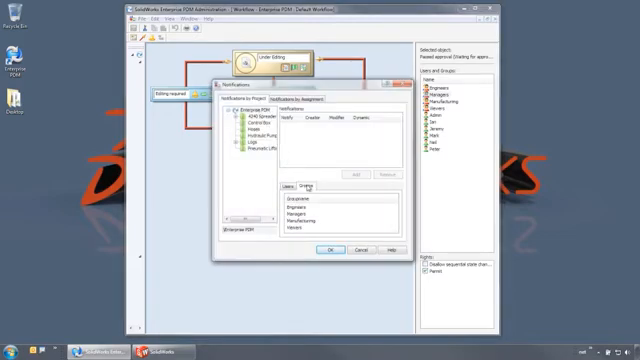
click(288, 200)
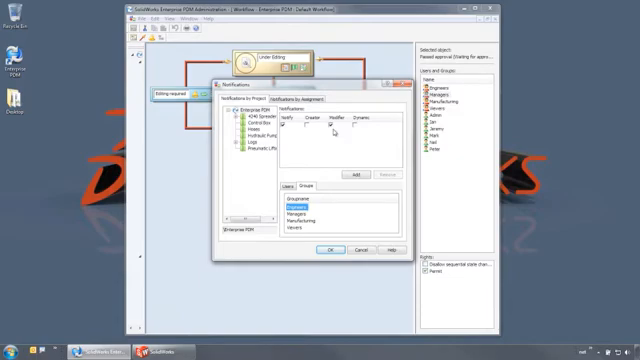
click(325, 249)
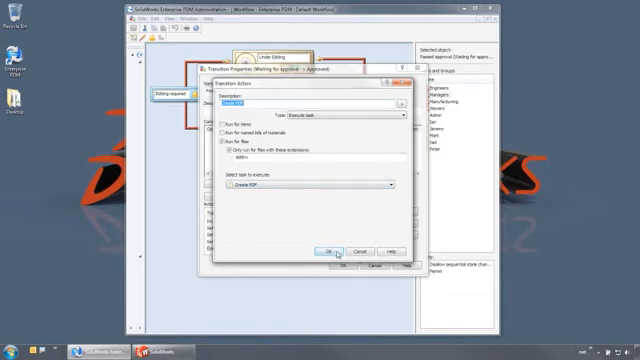
click(328, 248)
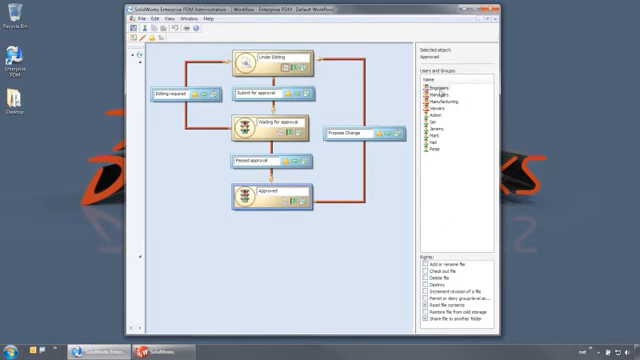
click(350, 133)
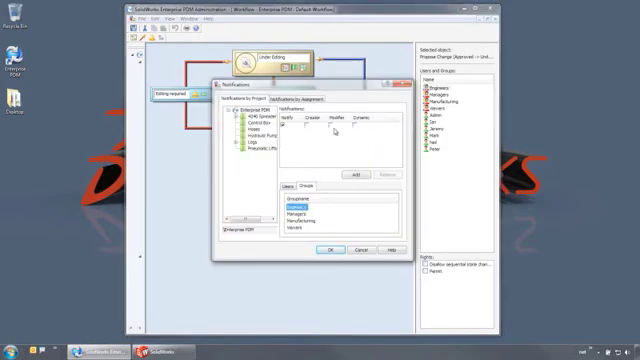
click(324, 249)
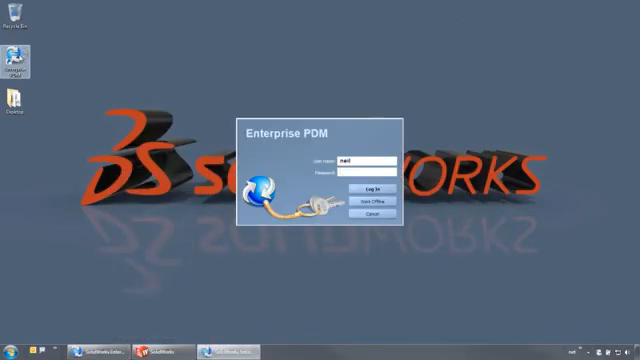
- Log in to the vault as user 'mark'
text(mark)
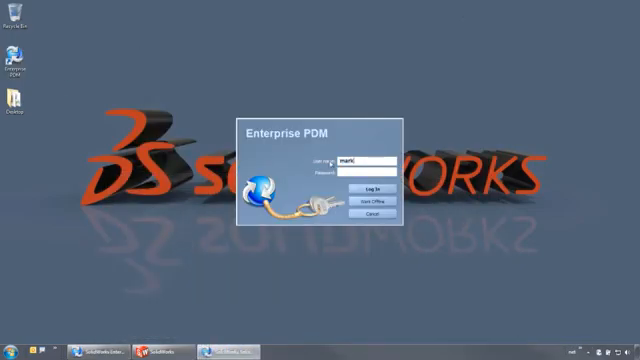
click(377, 186)
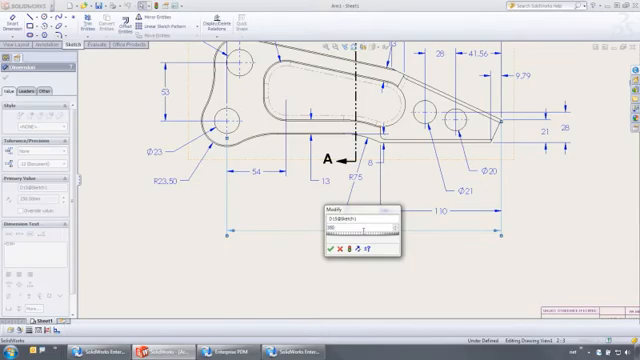
- Edit a dimension value on the Arm1 drawing sheet
click(334, 221)
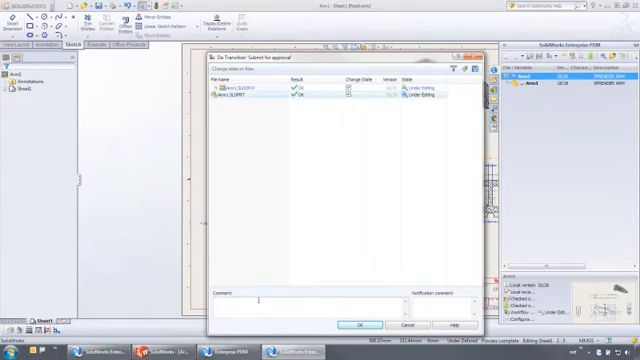
- Submit the drawing and part for approval with comment 'Changed arm fnd'
text(Changed arm fnd)
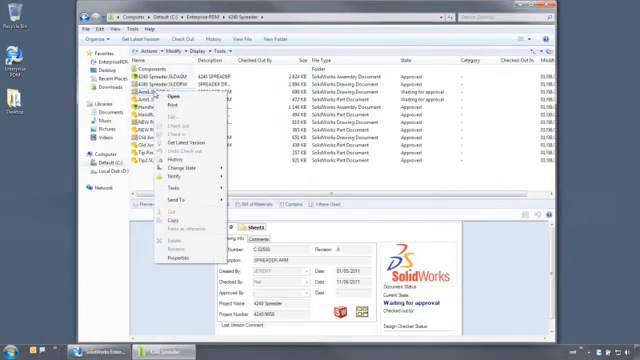
mouse_move(190, 177)
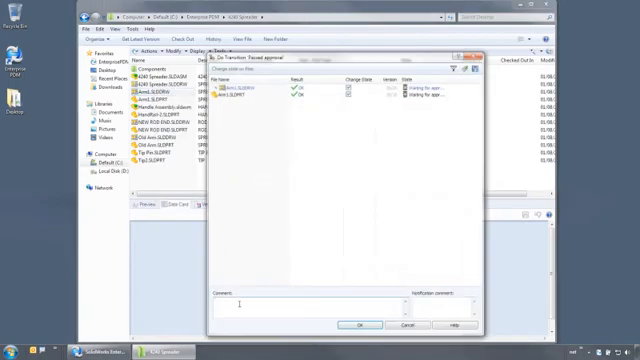
- Pass the Arm1 drawing and part through approval with comment 'Looks great'
text(Looks great)
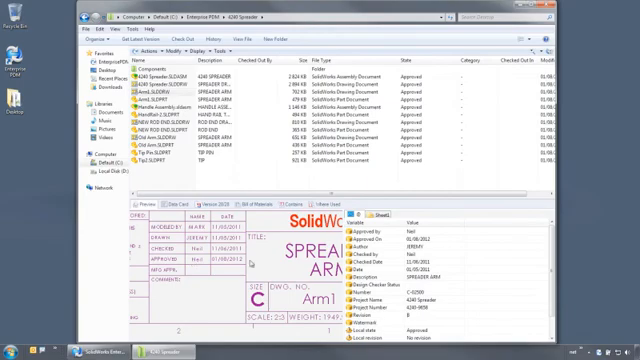
mouse_move(245, 263)
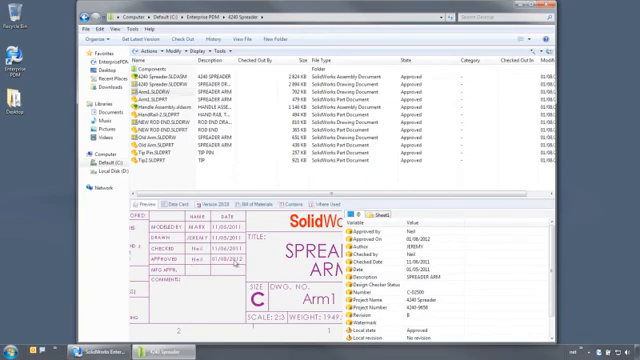